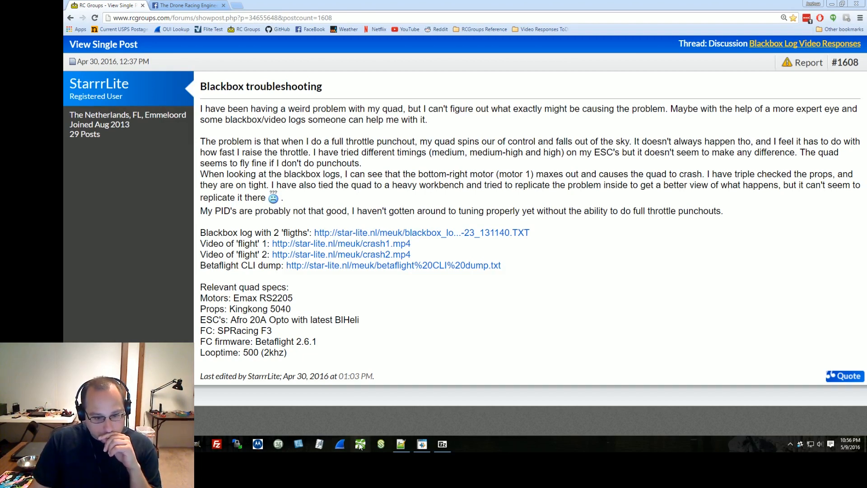
Launch Cleanflight Configurator from the taskbar over the browser.
{"action": "left_click", "coordinate": [360, 444]}
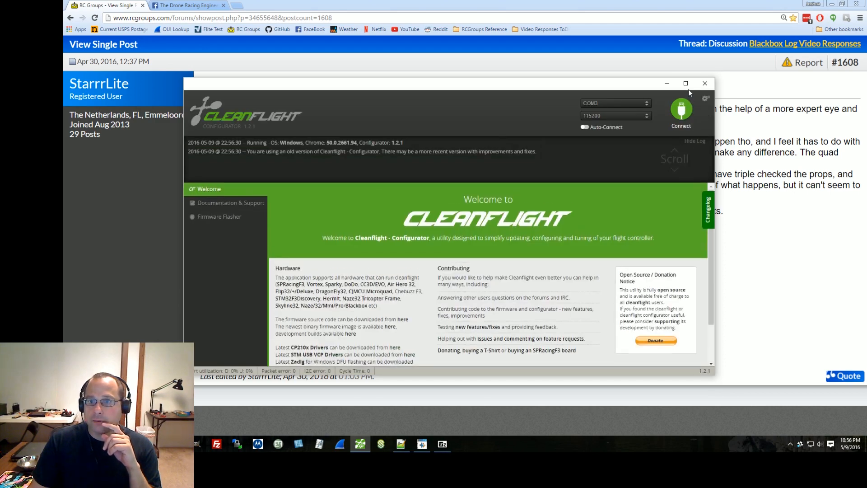
Maximize the Cleanflight Configurator window to fill the screen.
{"action": "left_click", "coordinate": [681, 108]}
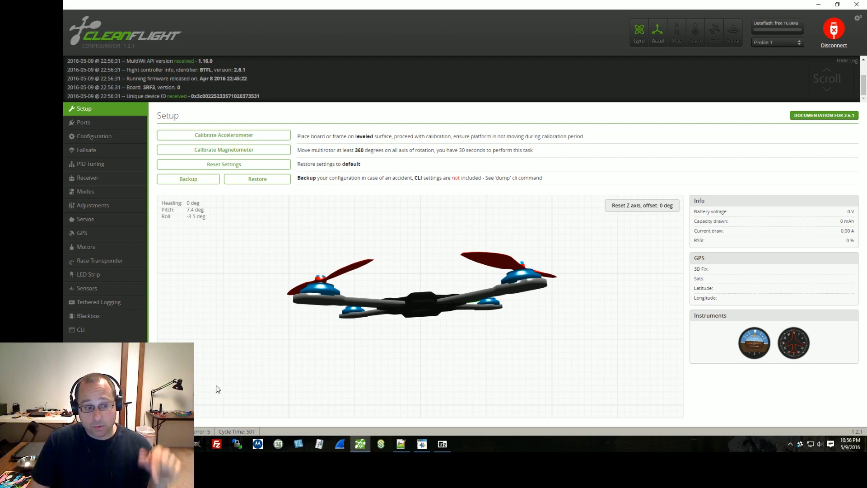
{"action": "mouse_move", "coordinate": [103, 334]}
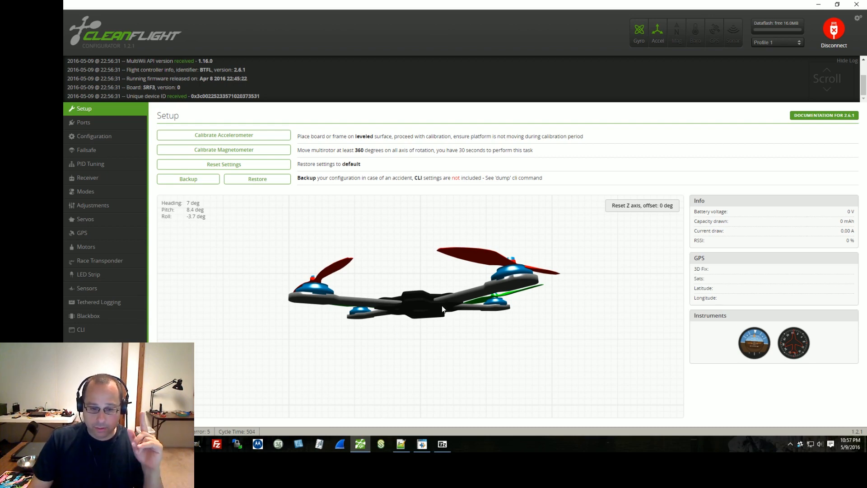
{"action": "mouse_move", "coordinate": [437, 289]}
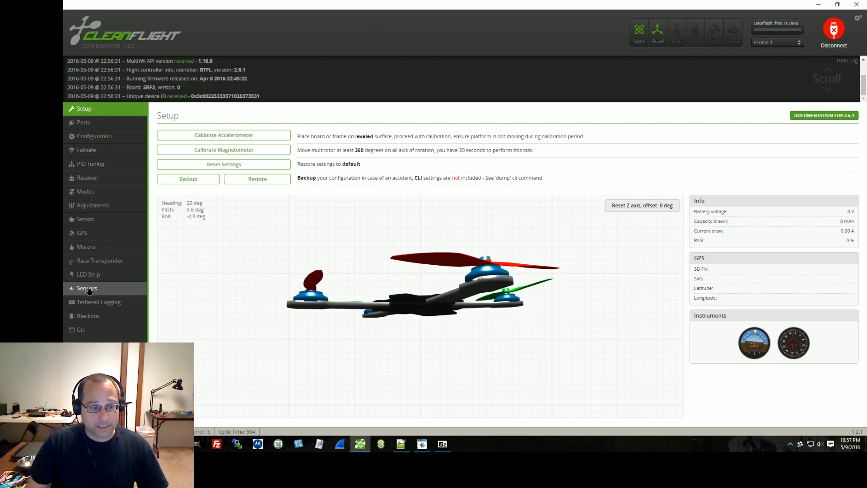
View the live gyroscope and accelerometer graphs on Sensors, check Ports, and return to Setup.
{"action": "left_click", "coordinate": [86, 288]}
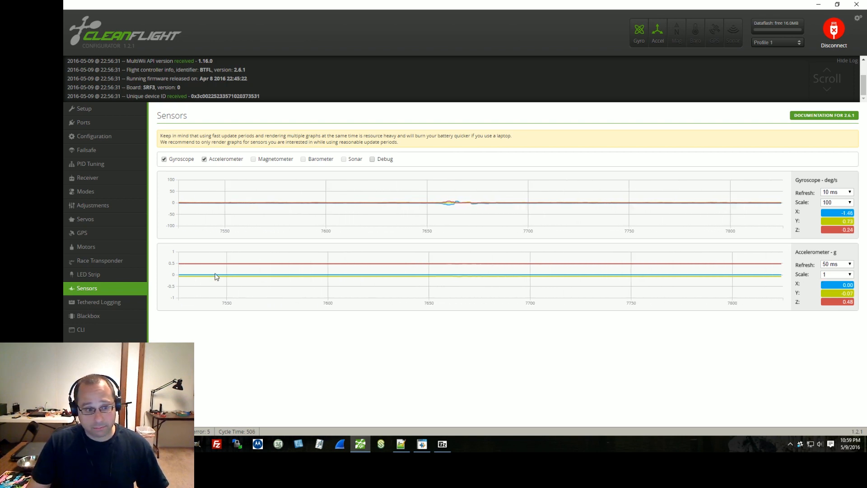
{"action": "mouse_move", "coordinate": [175, 271]}
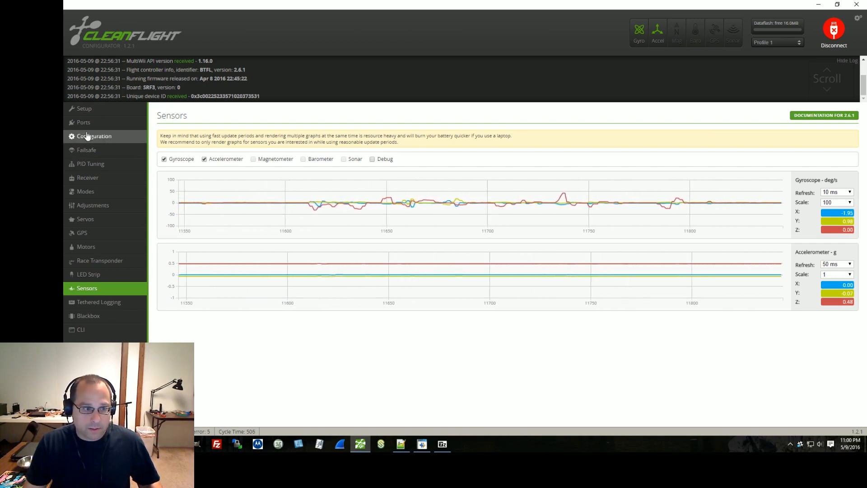
{"action": "left_click", "coordinate": [83, 123]}
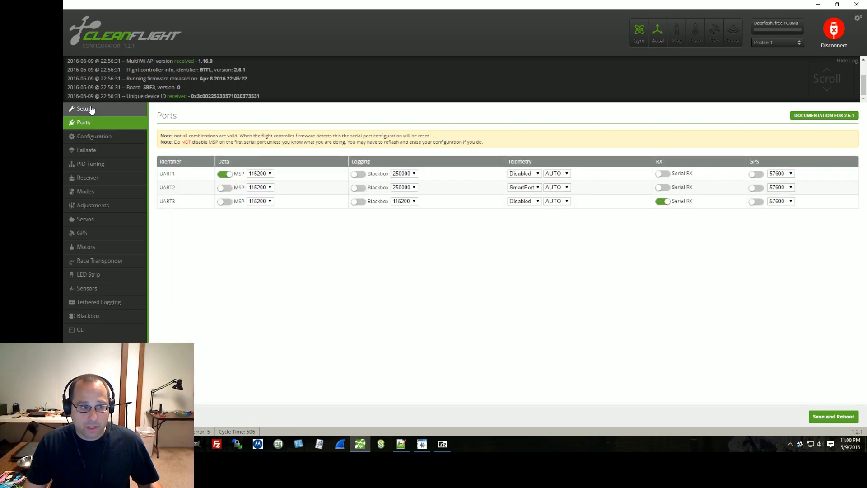
{"action": "left_click", "coordinate": [83, 109]}
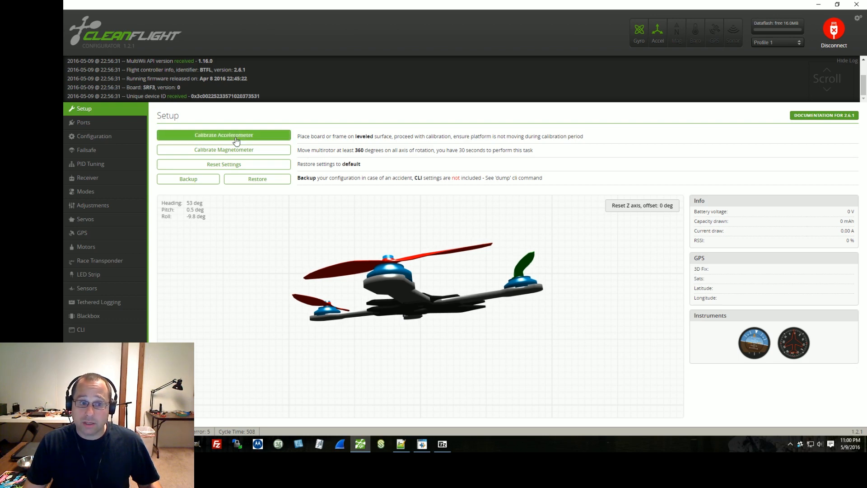
{"action": "mouse_move", "coordinate": [243, 220]}
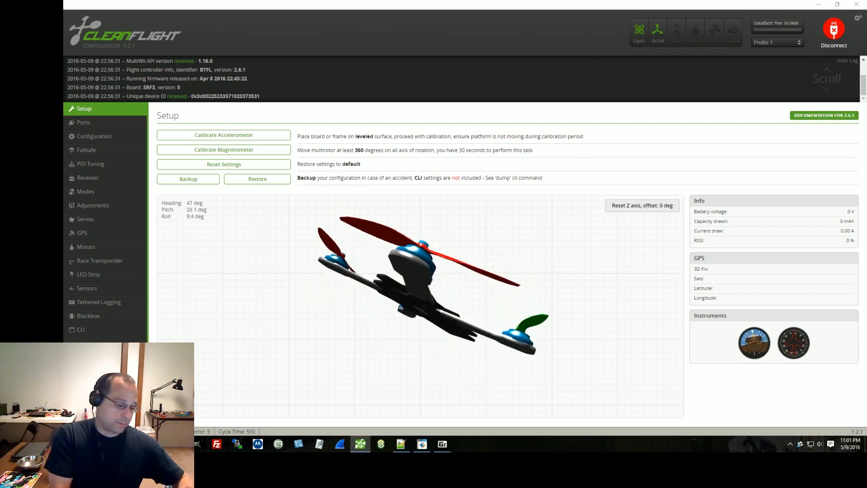
Disconnect from the flight controller so the serial port closes.
{"action": "left_click", "coordinate": [834, 28]}
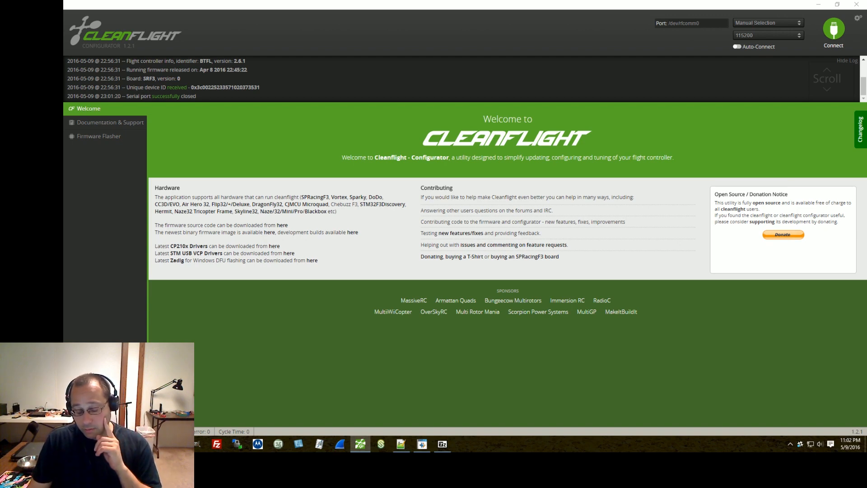
{"action": "mouse_move", "coordinate": [735, 391]}
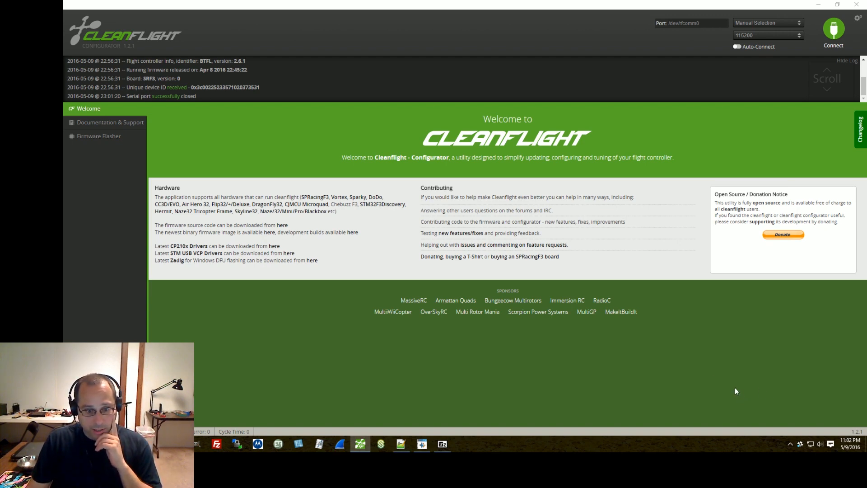
{"action": "mouse_move", "coordinate": [616, 366]}
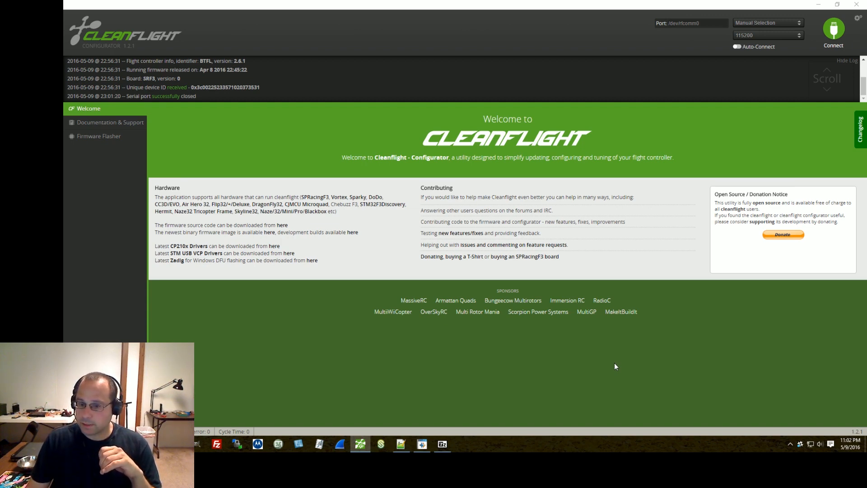
{"action": "mouse_move", "coordinate": [631, 381]}
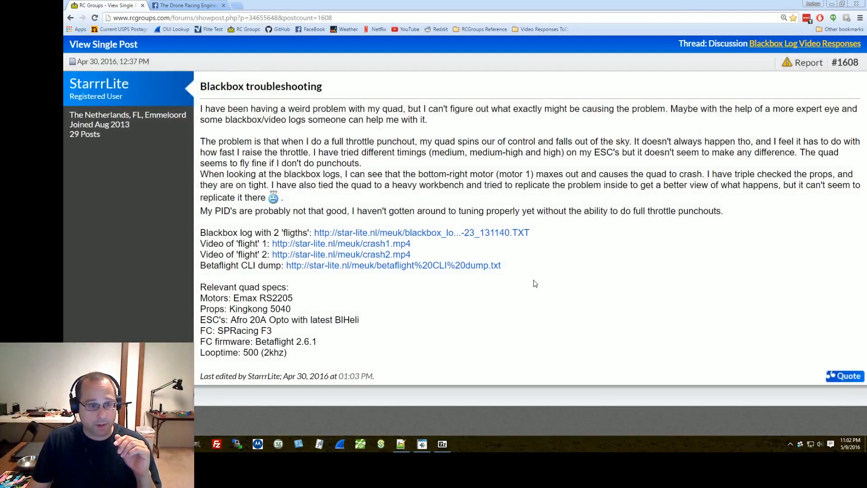
{"action": "mouse_move", "coordinate": [531, 288]}
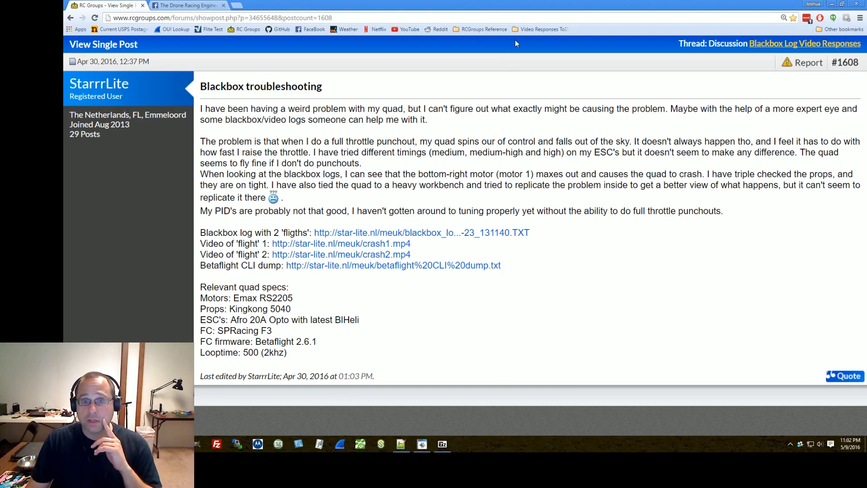
{"action": "mouse_move", "coordinate": [520, 29]}
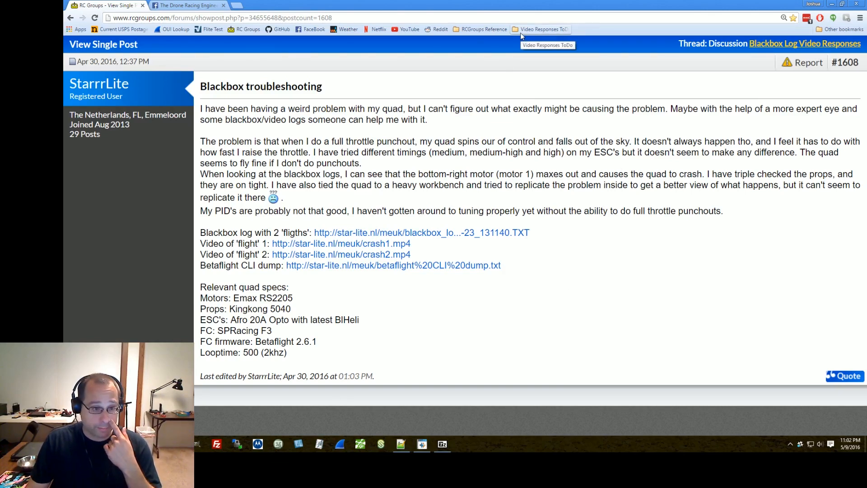